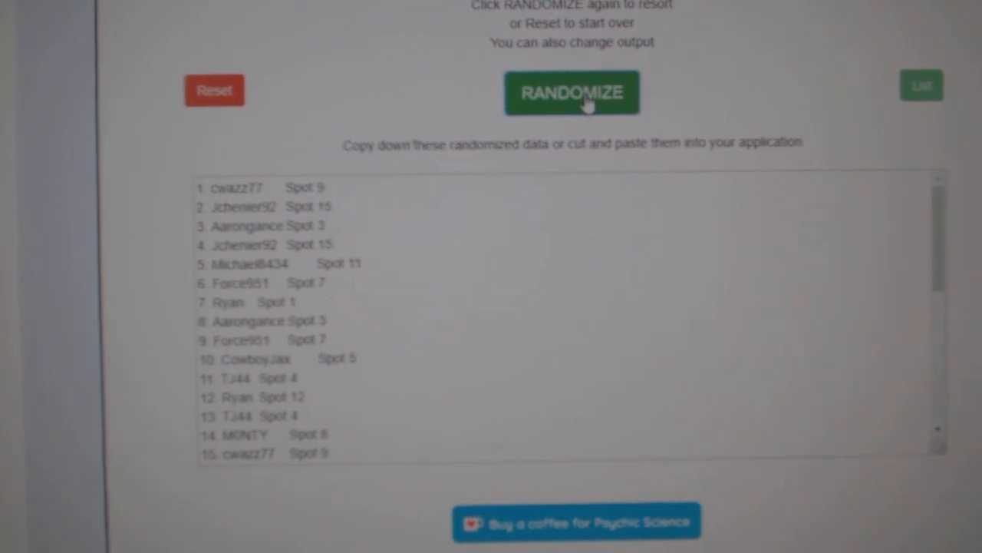
Step: Randomize the list of 30 names with spots twice to get a fresh order
click(571, 92)
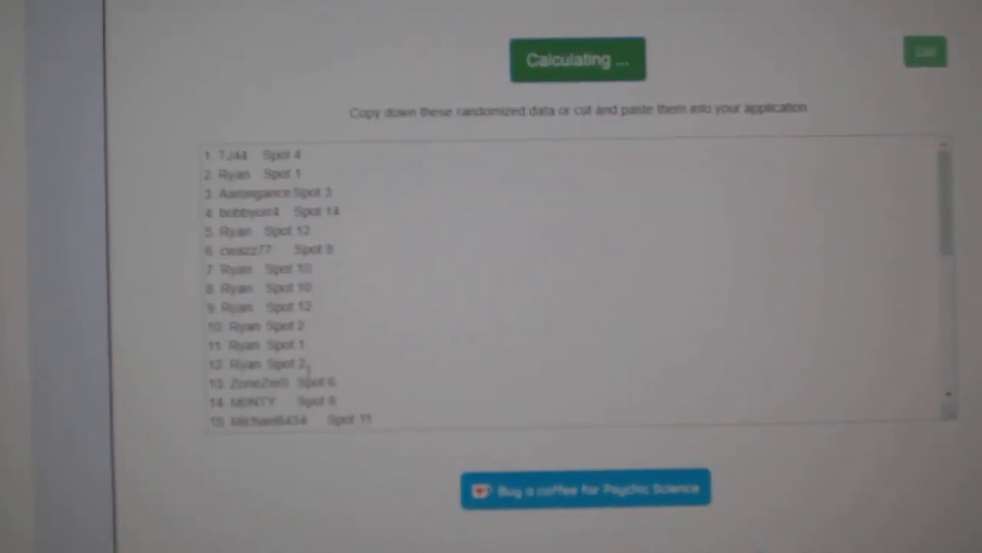
click(577, 58)
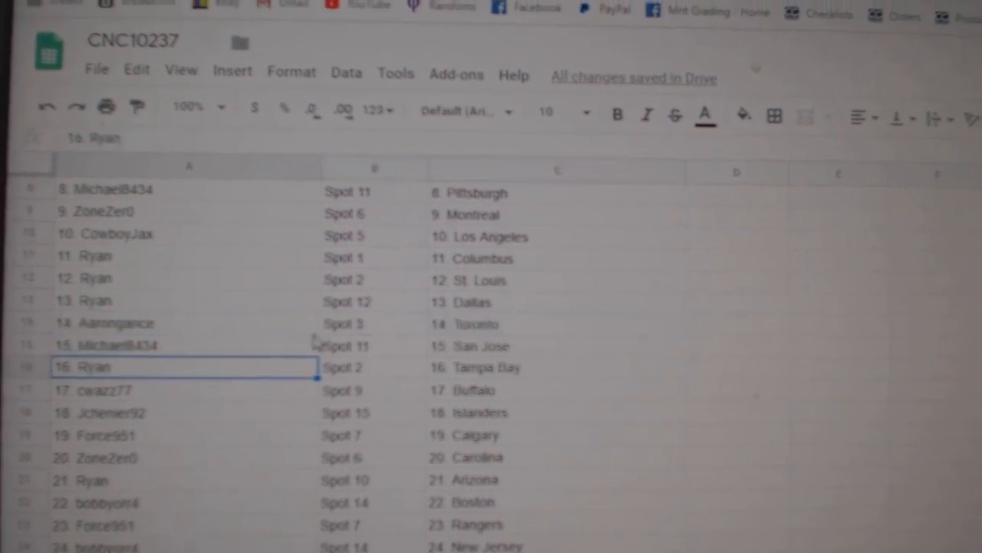
Step: Review rows 1–30 of CNC10237 pairing each name and spot with a team city through Edmonton
scroll(down, 3)
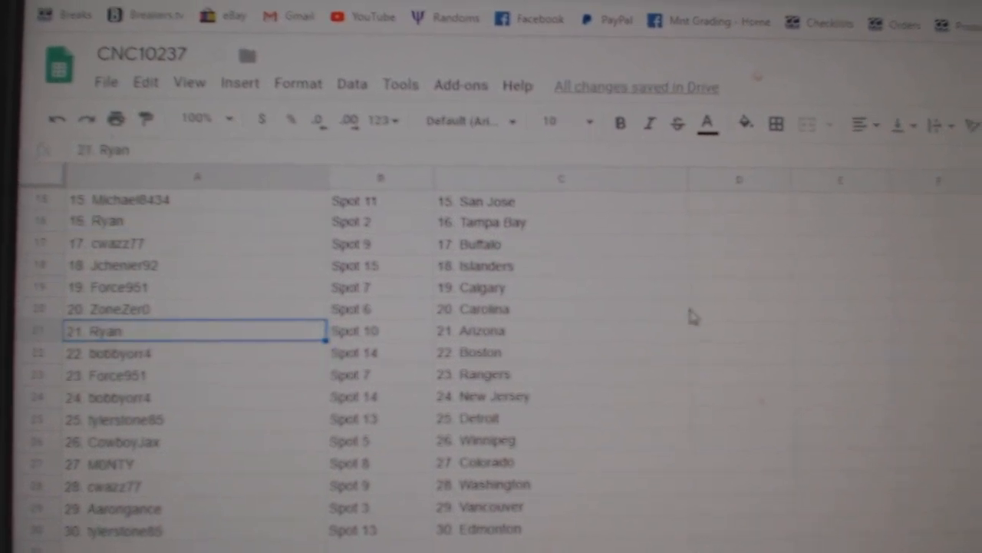
scroll(down, 3)
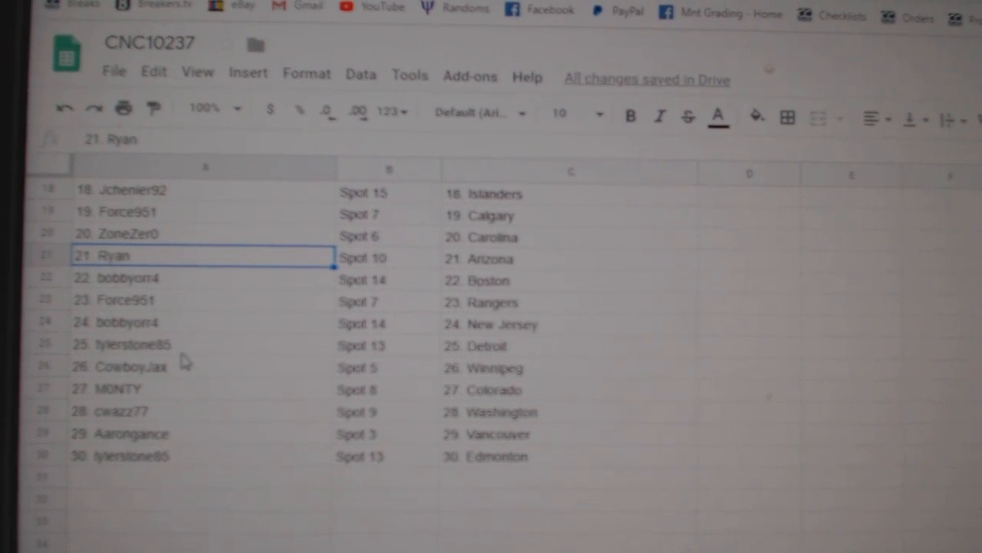
click(130, 344)
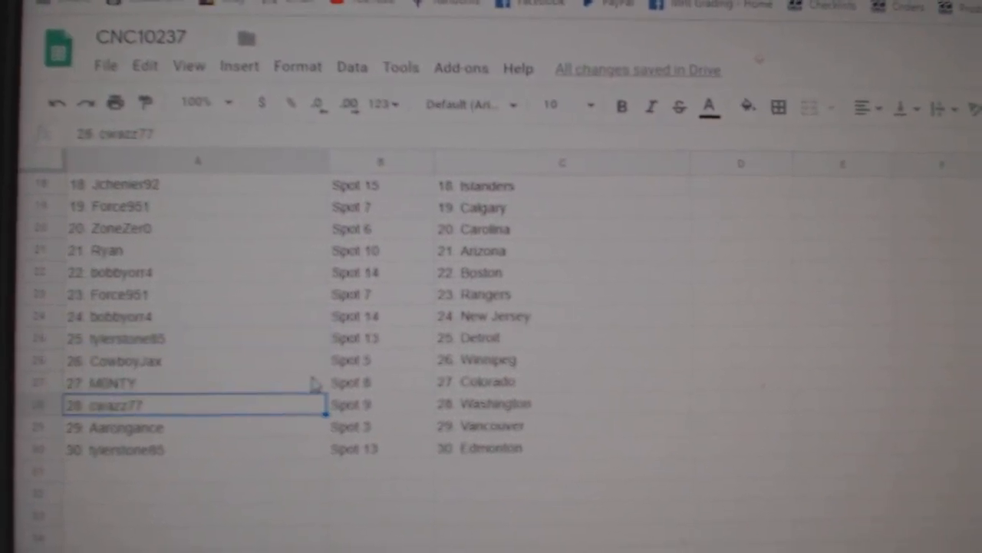
scroll(up, 3)
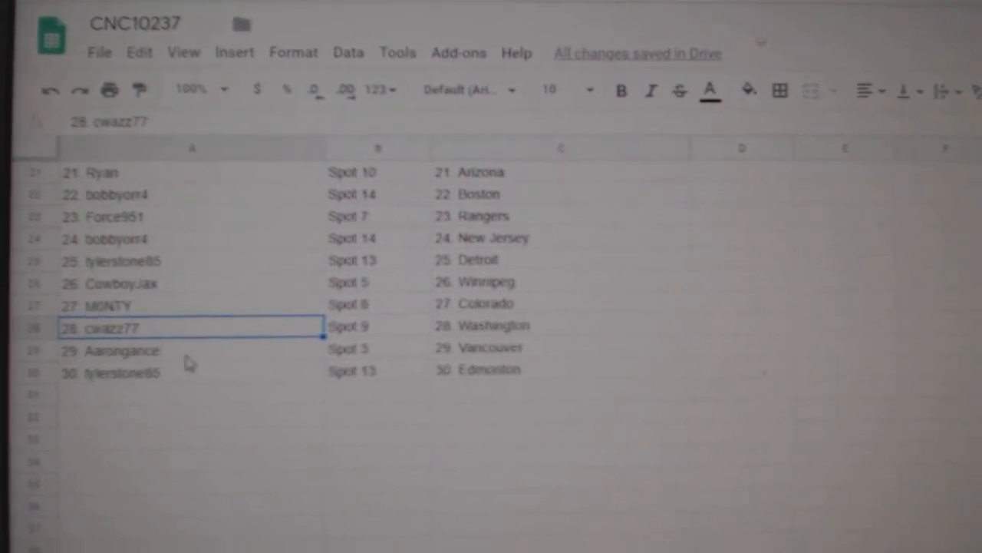